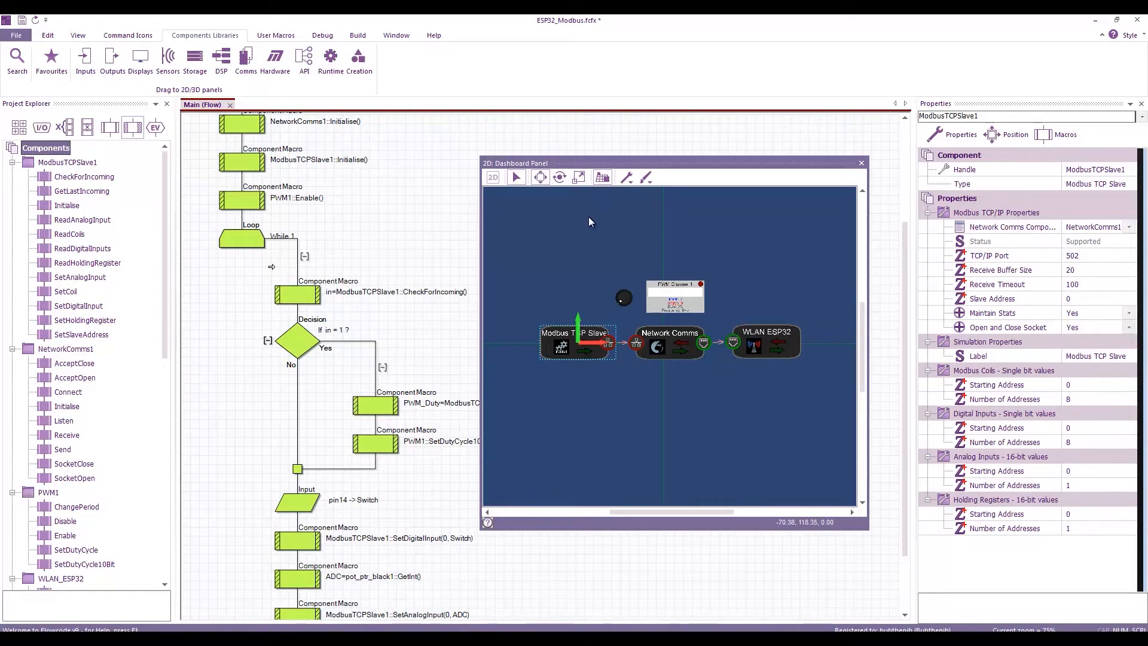
mouse_move(603, 436)
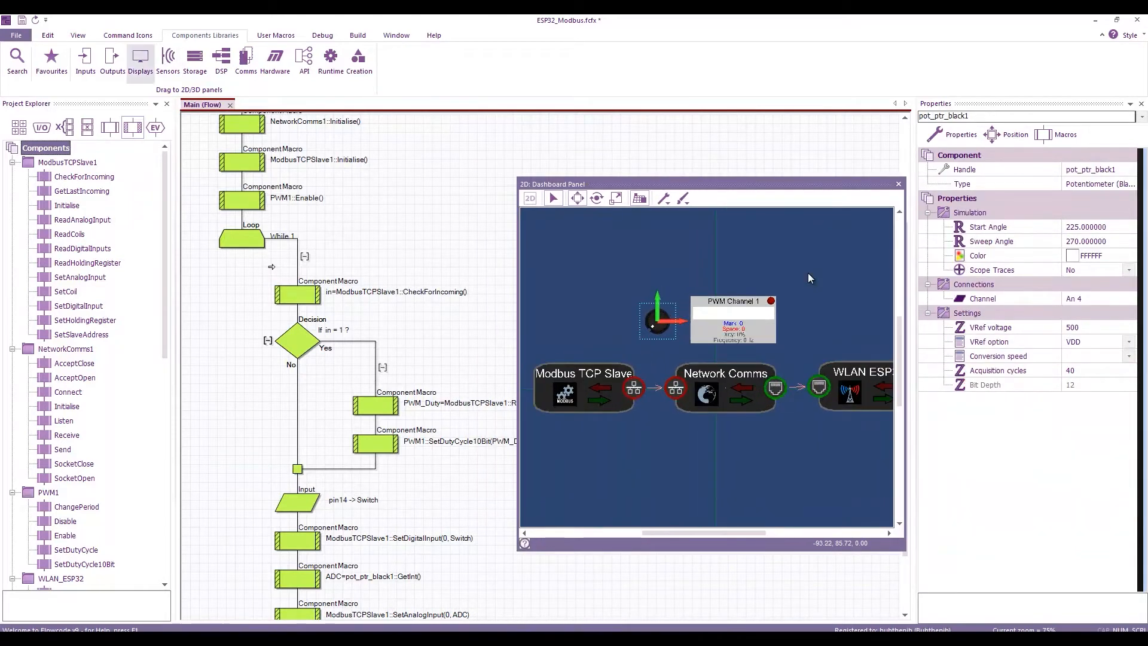
Inspect the PWM channel component and browse the Outputs component library.
click(84, 62)
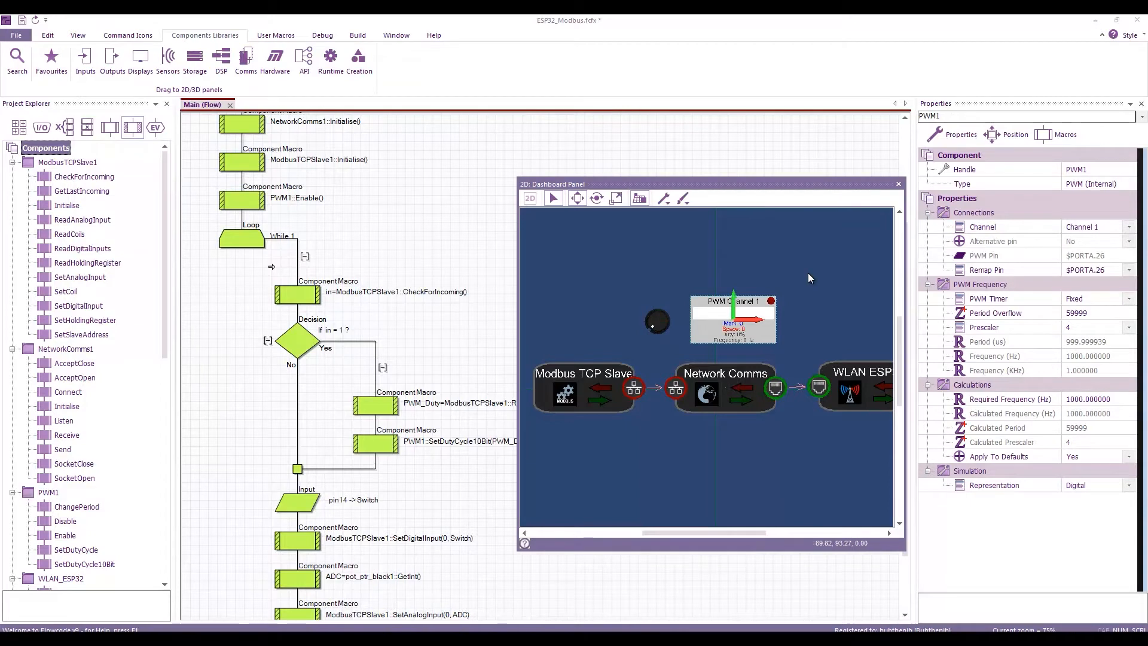
click(140, 61)
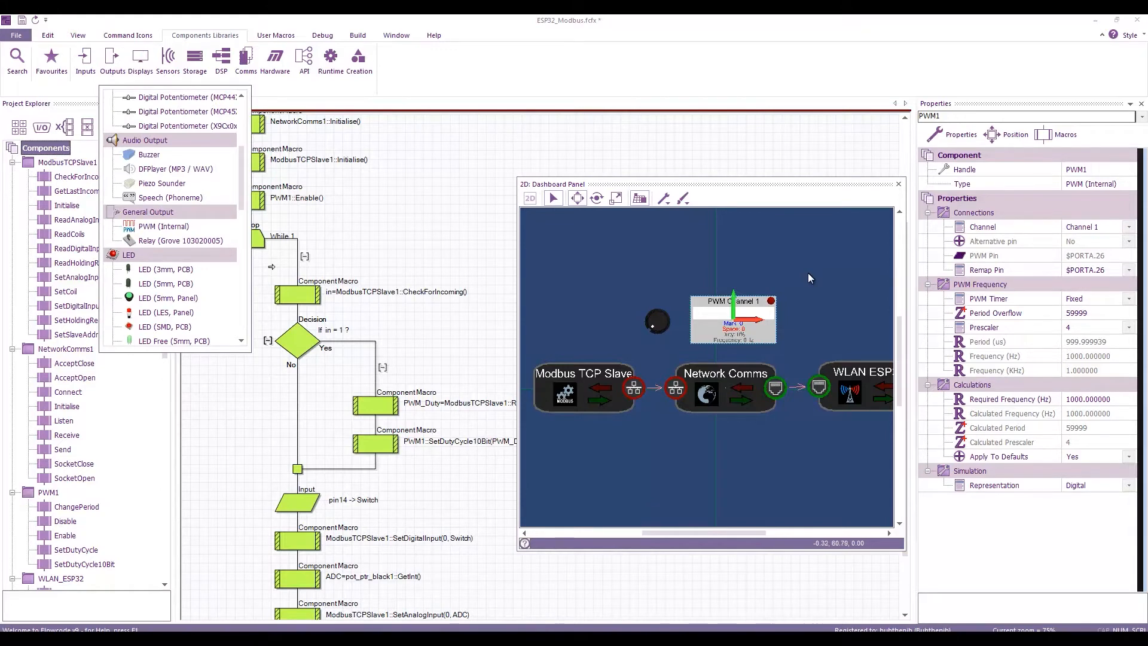
mouse_move(811, 278)
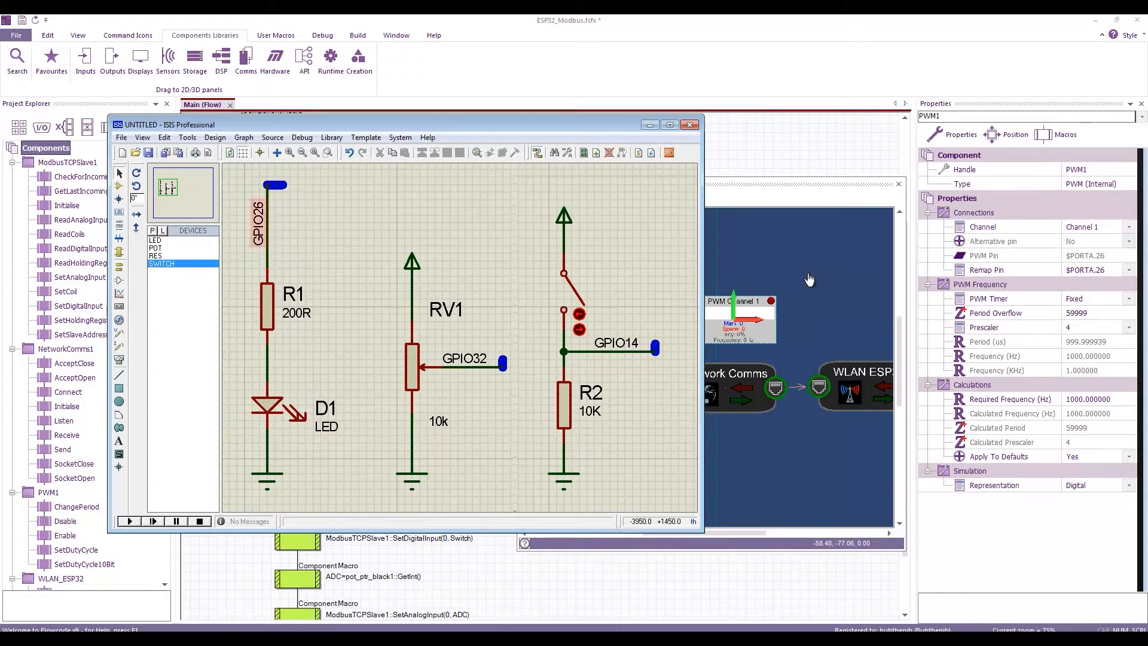
Close the ISIS schematic and inspect the potentiometer on the 2D Dashboard Panel.
click(688, 124)
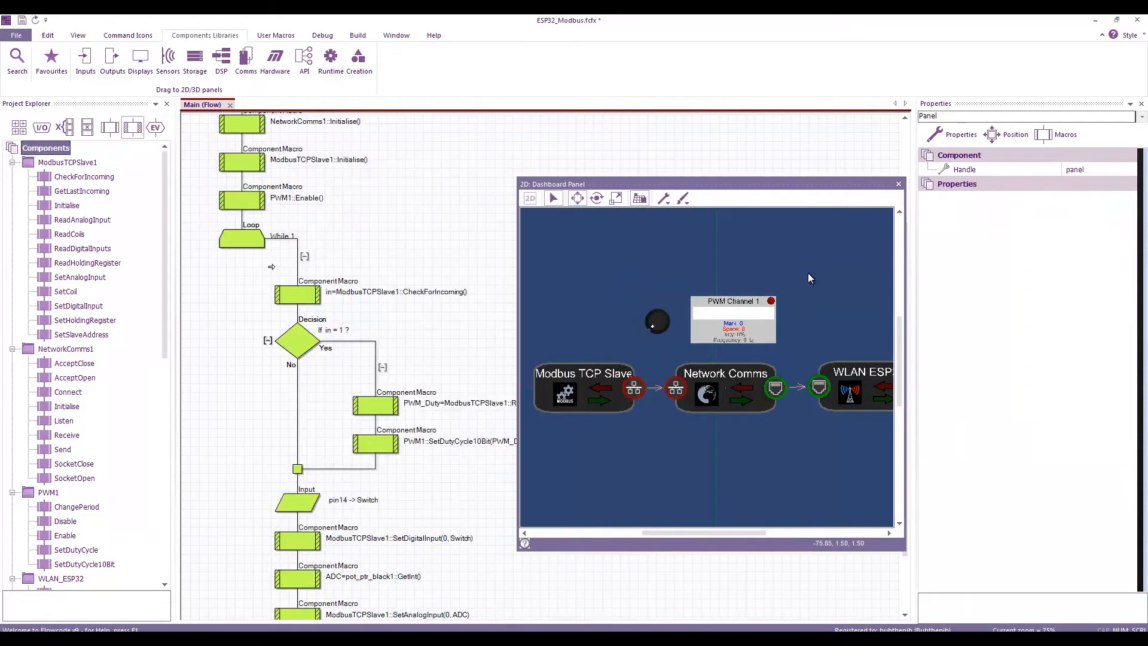
click(656, 322)
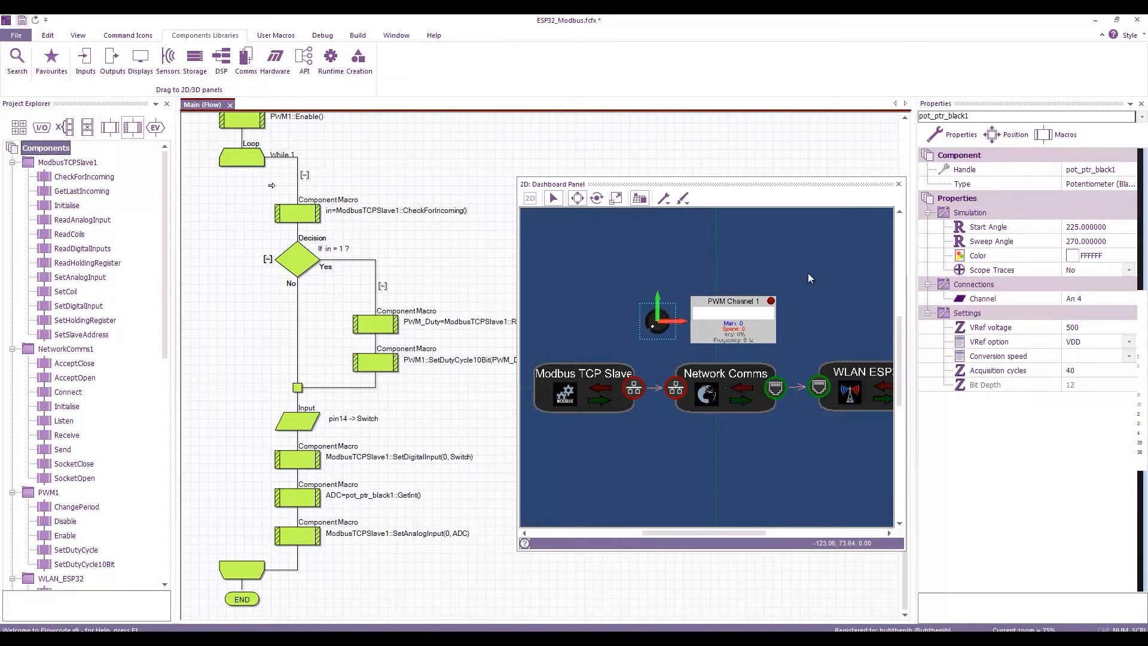
click(85, 59)
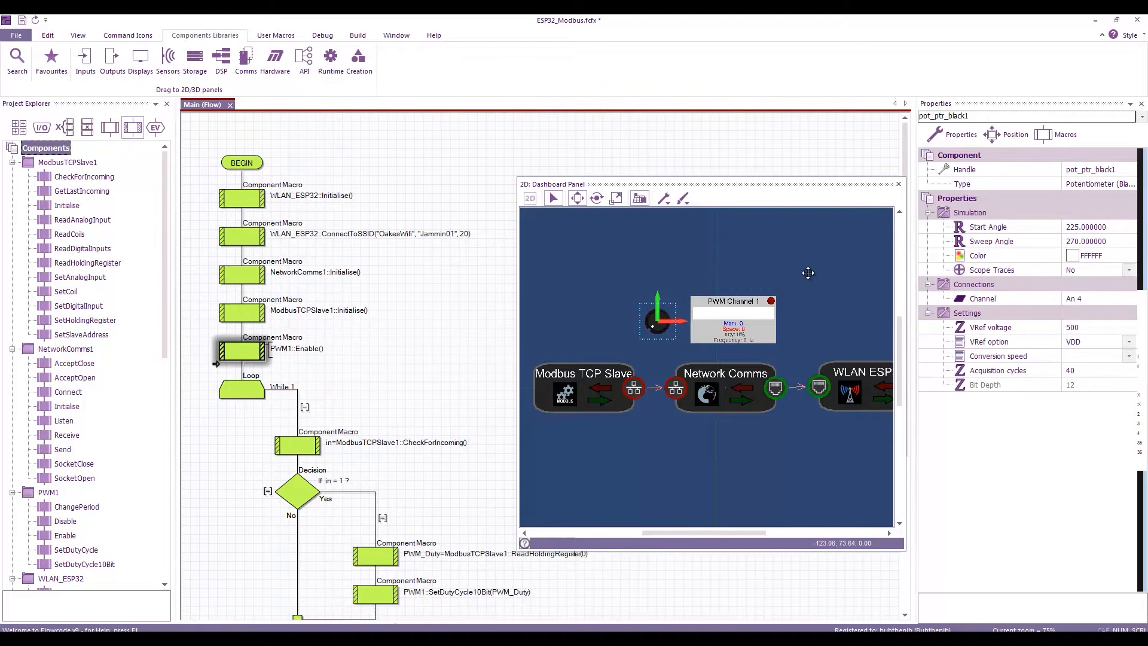
mouse_move(811, 278)
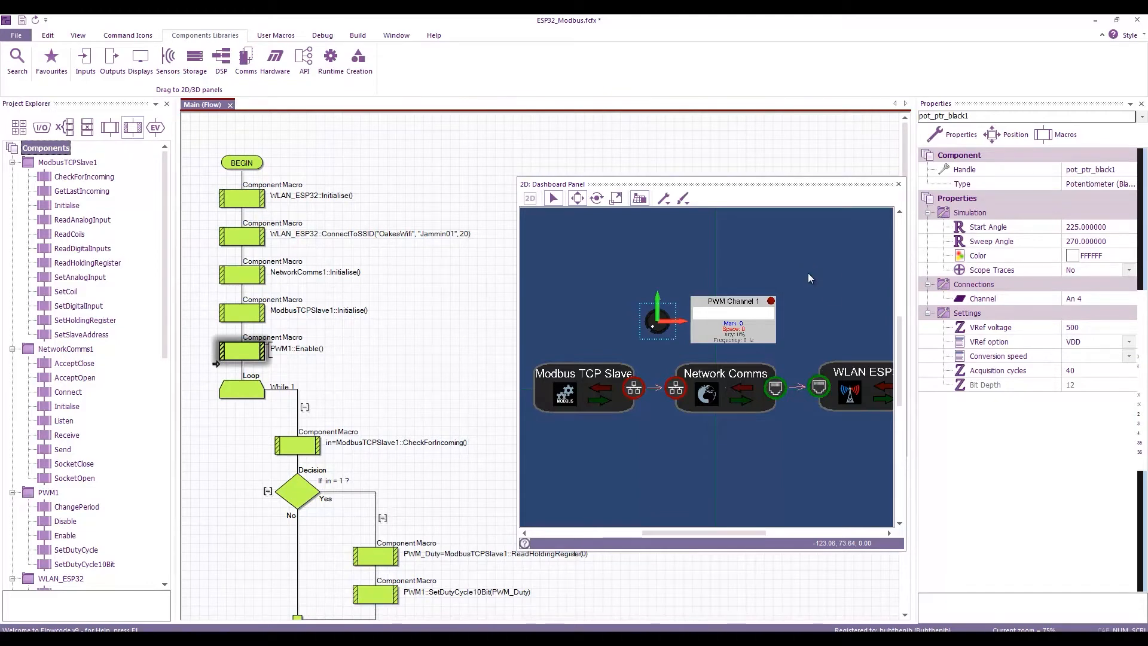
scroll(down, 3)
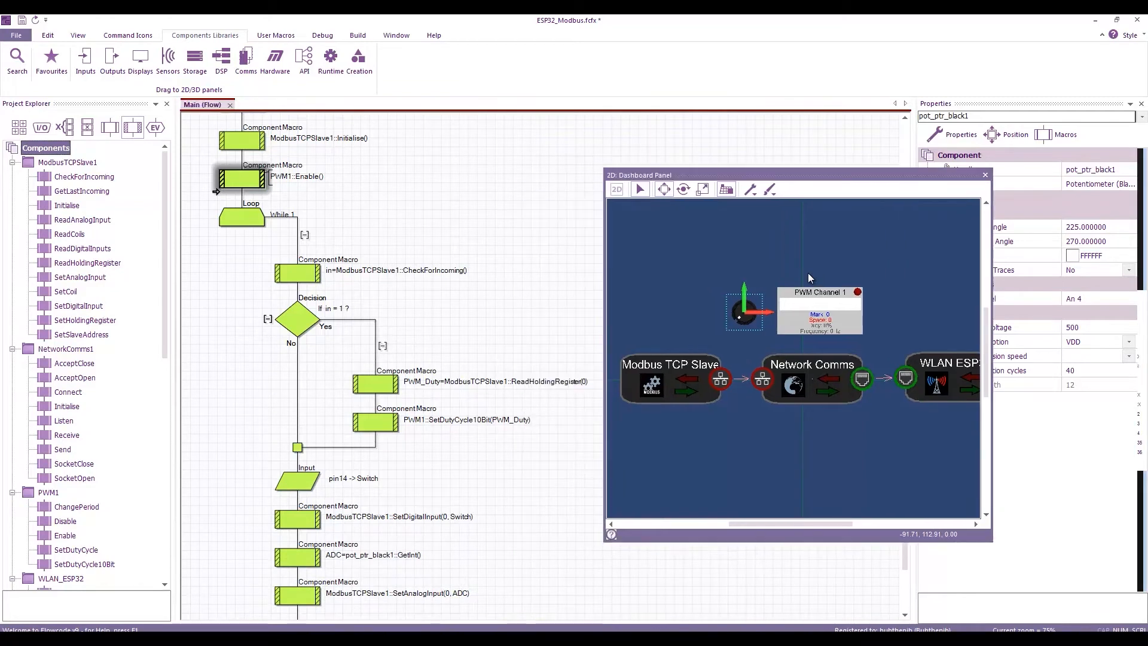
mouse_move(808, 273)
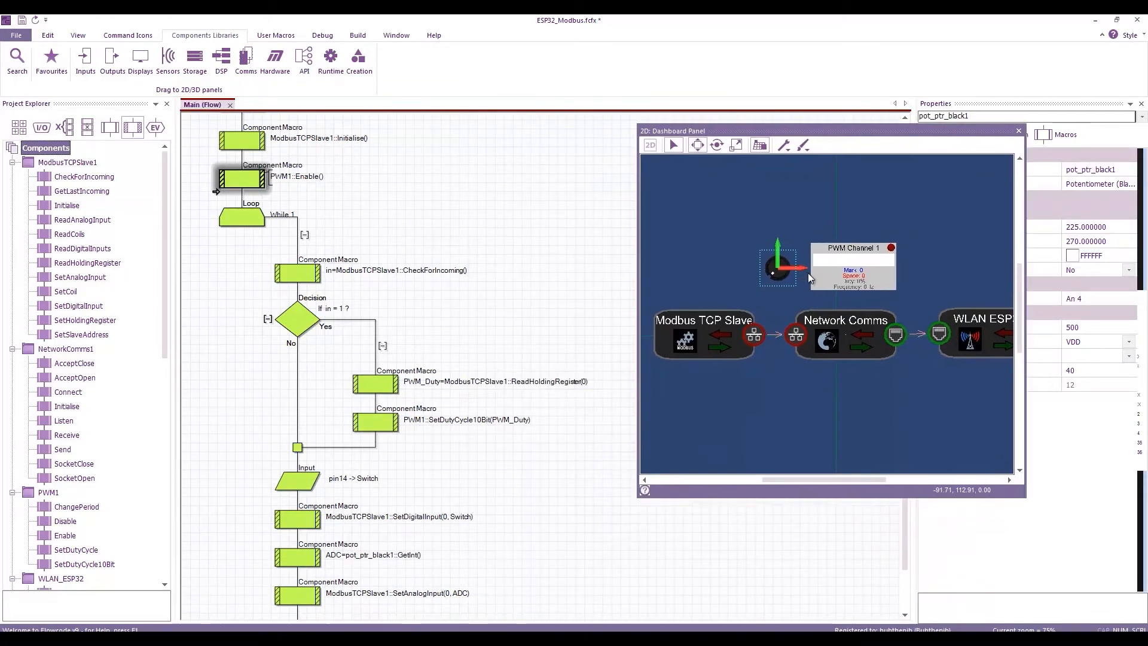
scroll(down, 3)
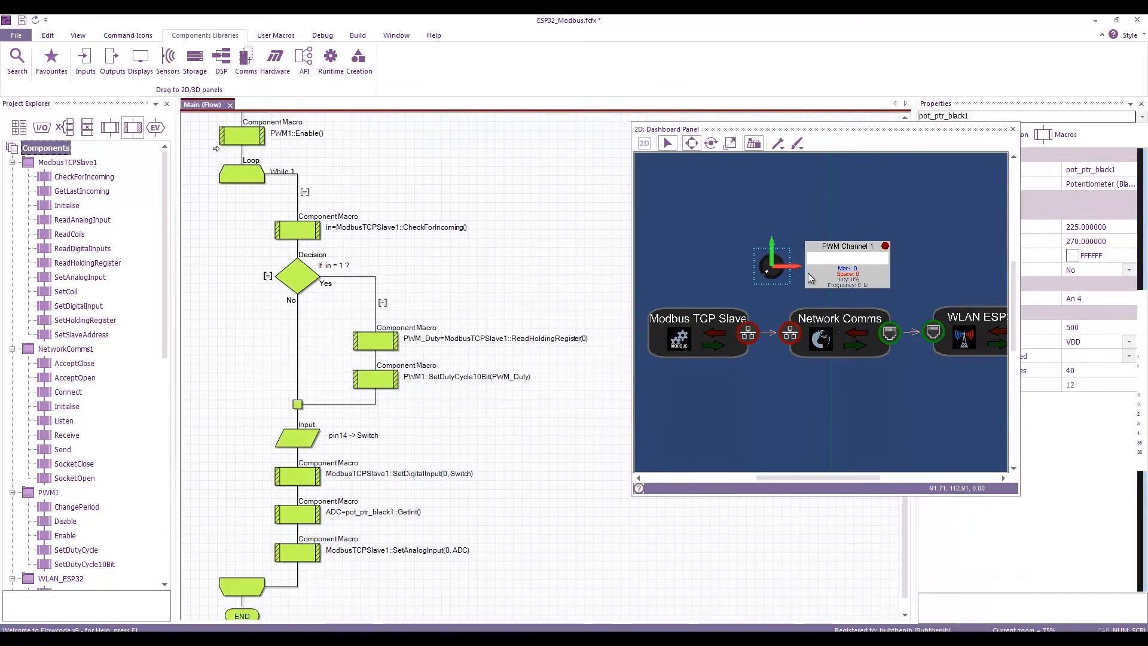
drag(820, 130, 782, 119)
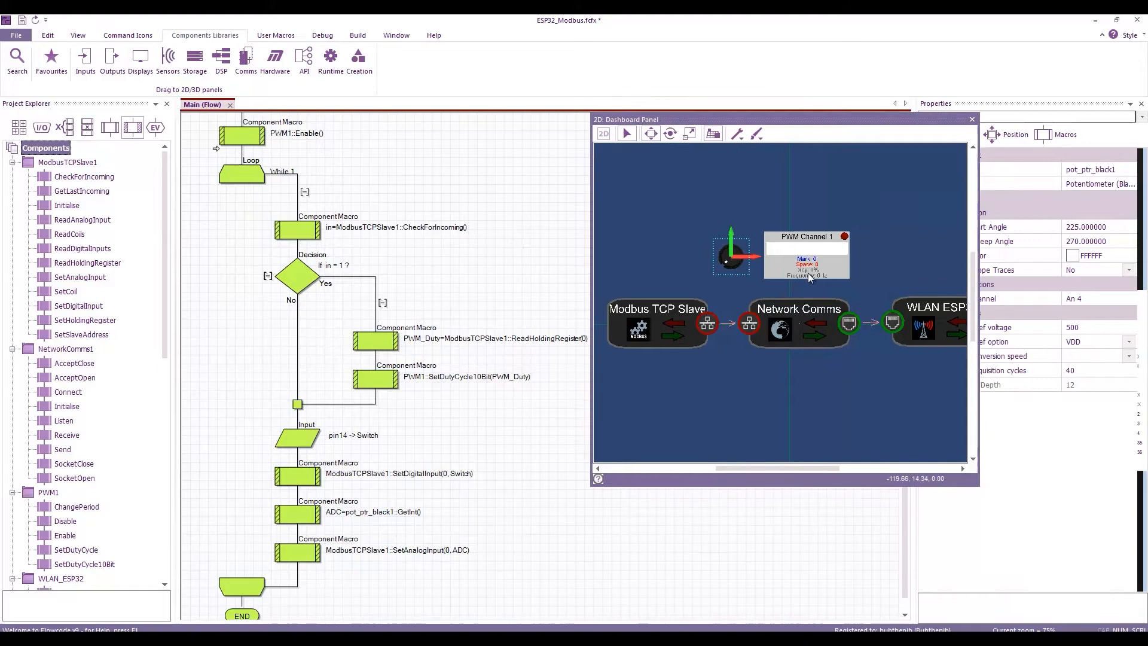
mouse_move(805, 274)
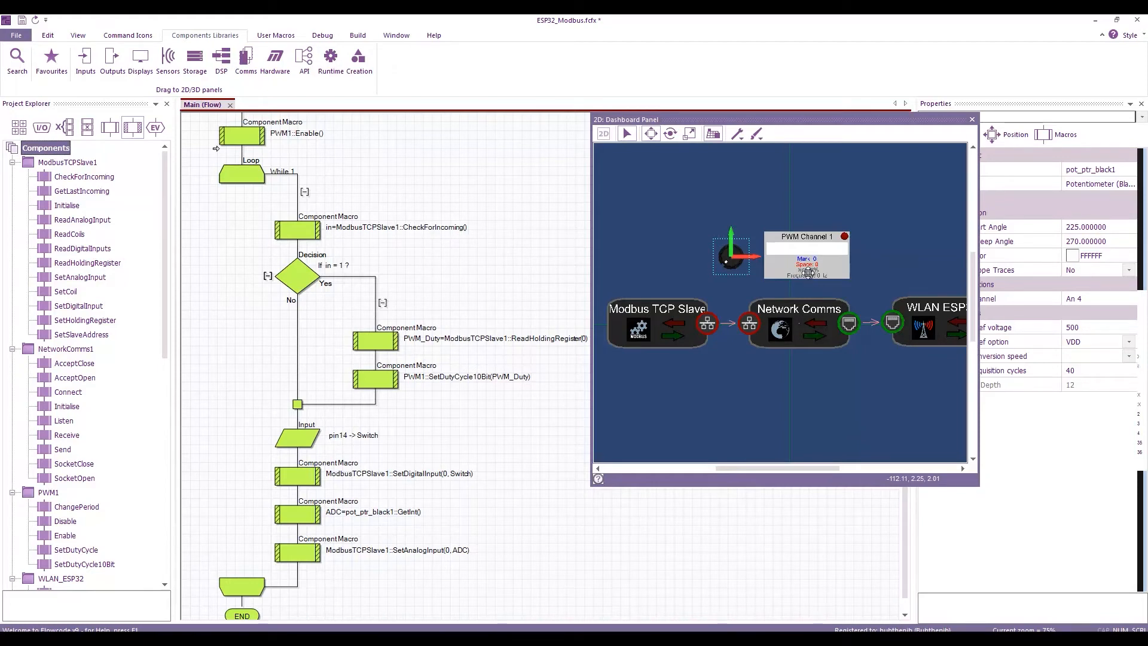
click(296, 435)
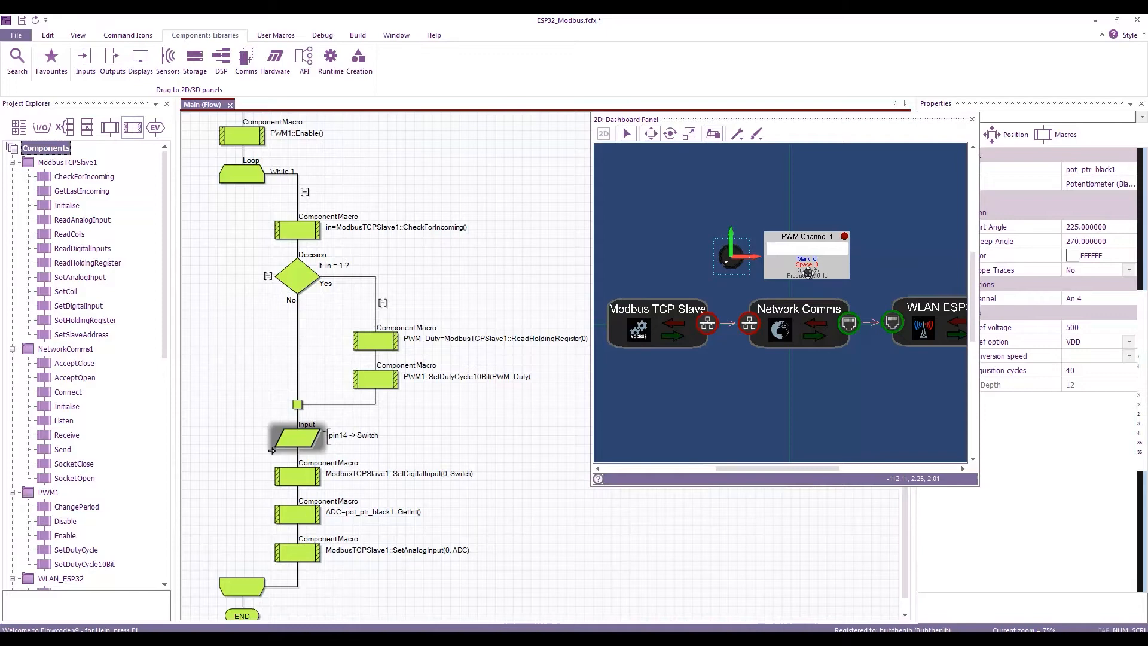
mouse_move(809, 275)
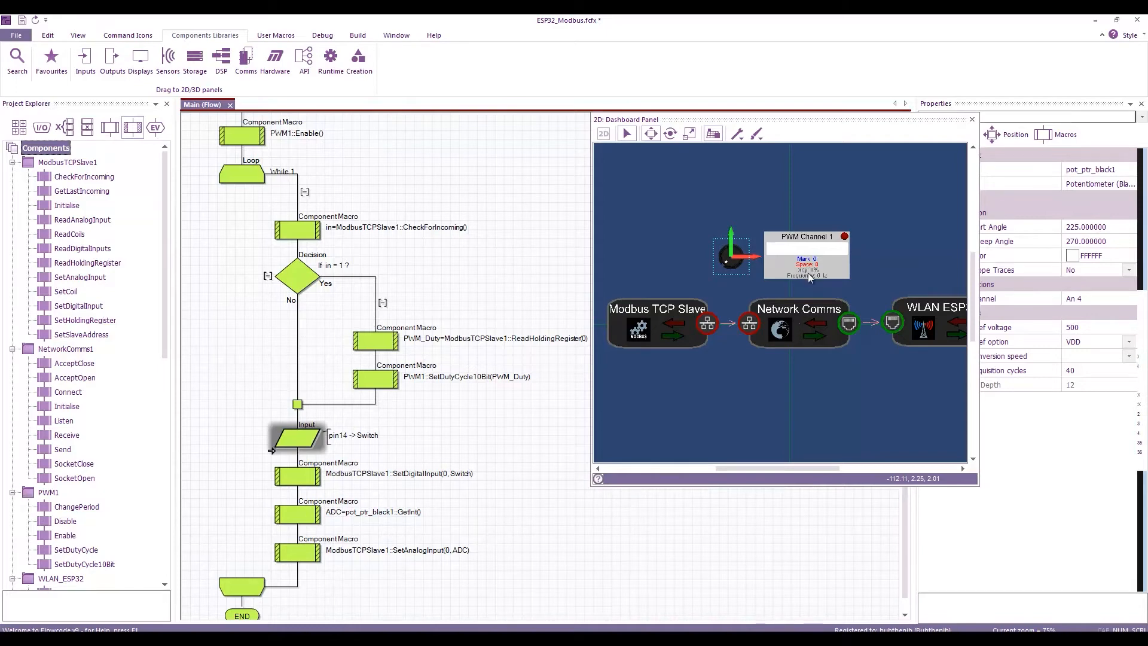
click(297, 474)
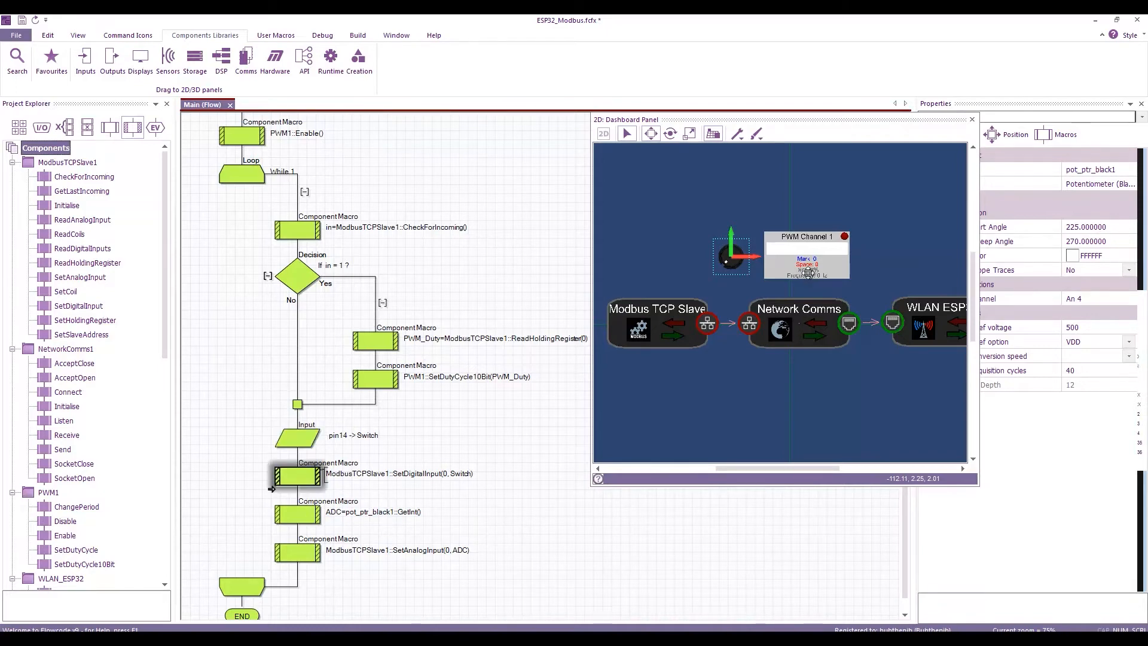
mouse_move(806, 277)
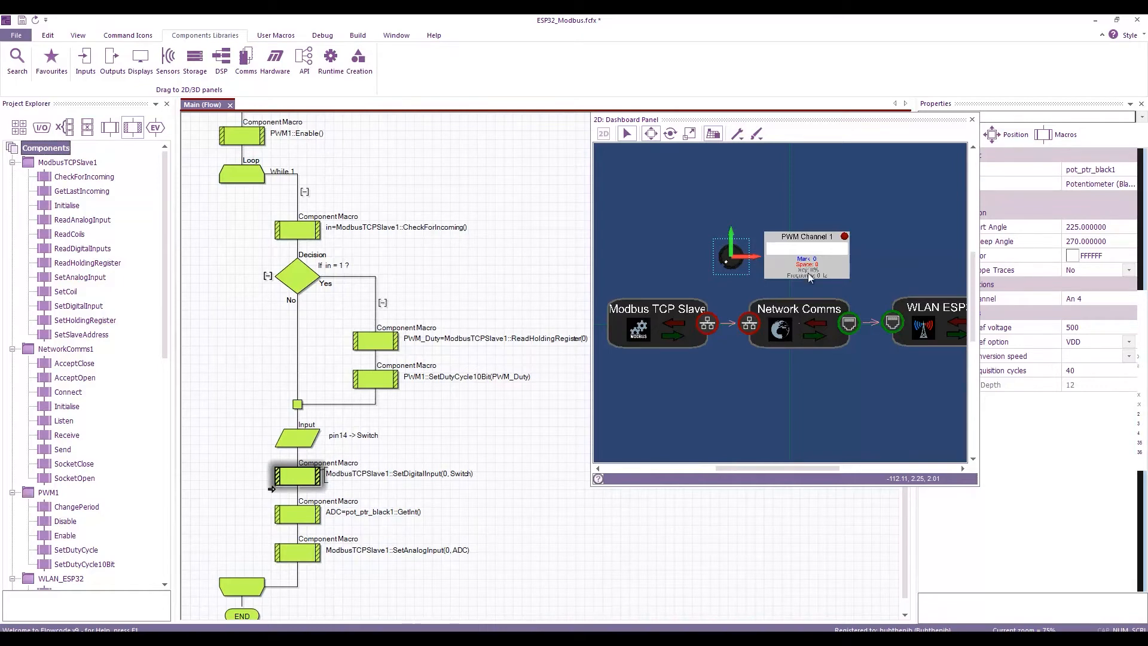
click(296, 511)
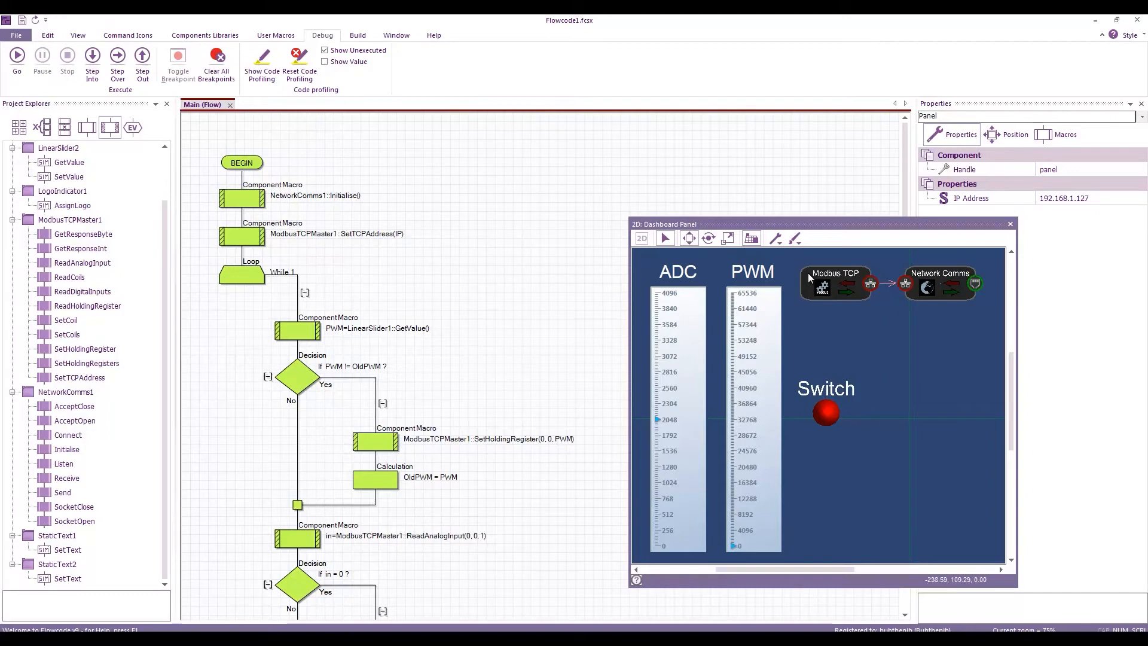
Inspect the ADC slider's 0–4096 range, then view the Indicators component catalogue.
click(205, 35)
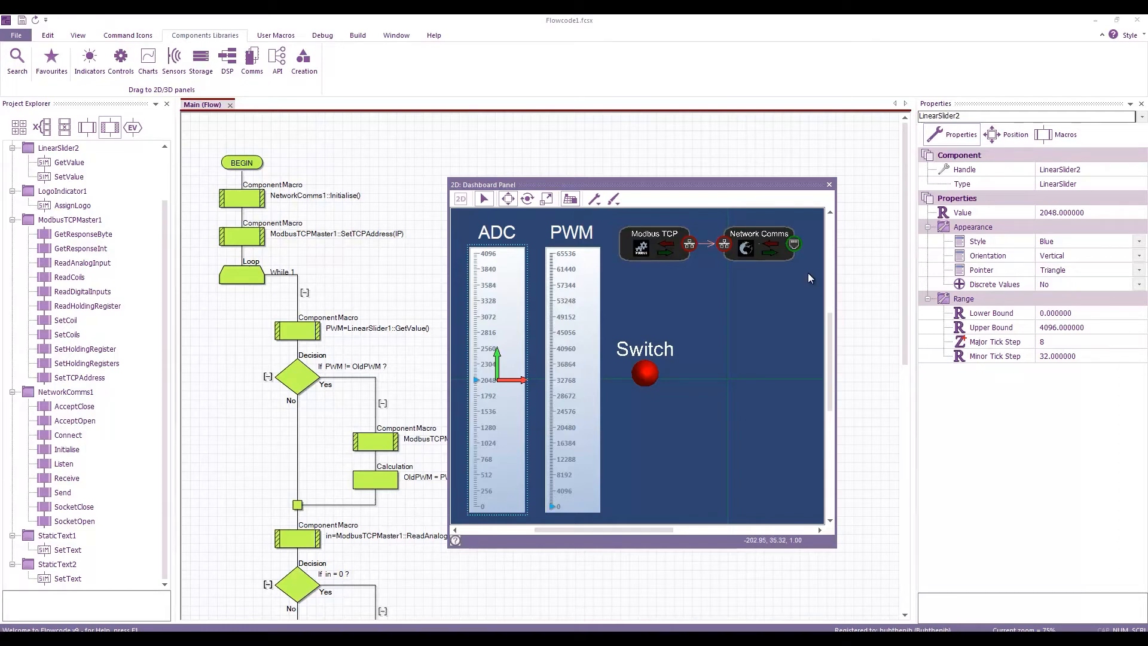
mouse_move(808, 277)
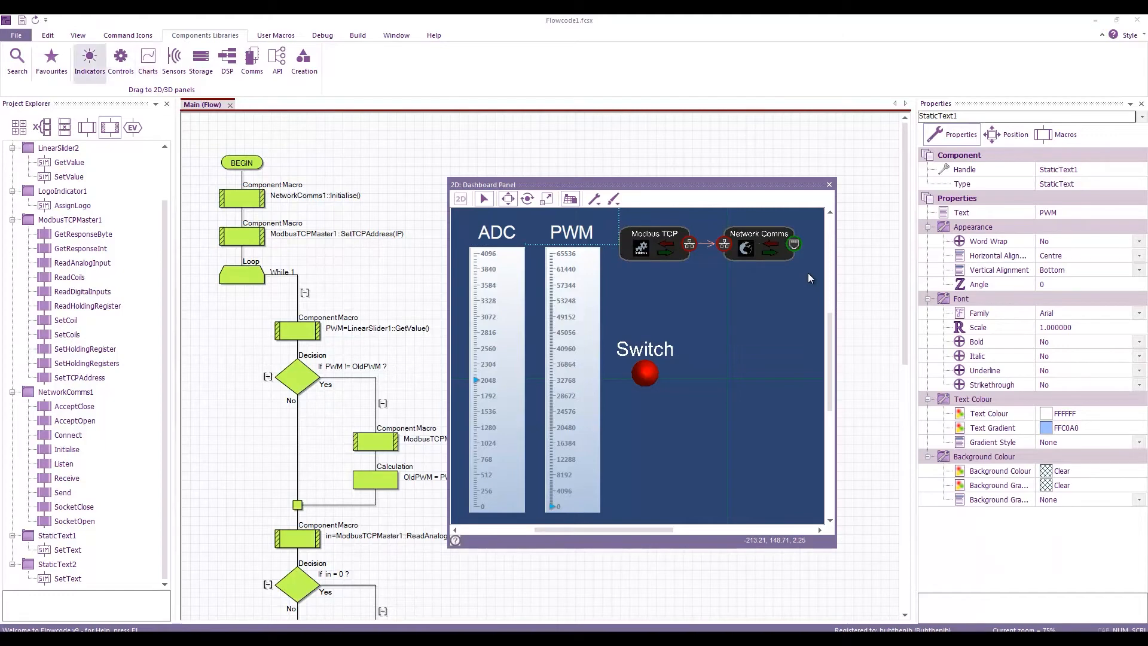
click(89, 61)
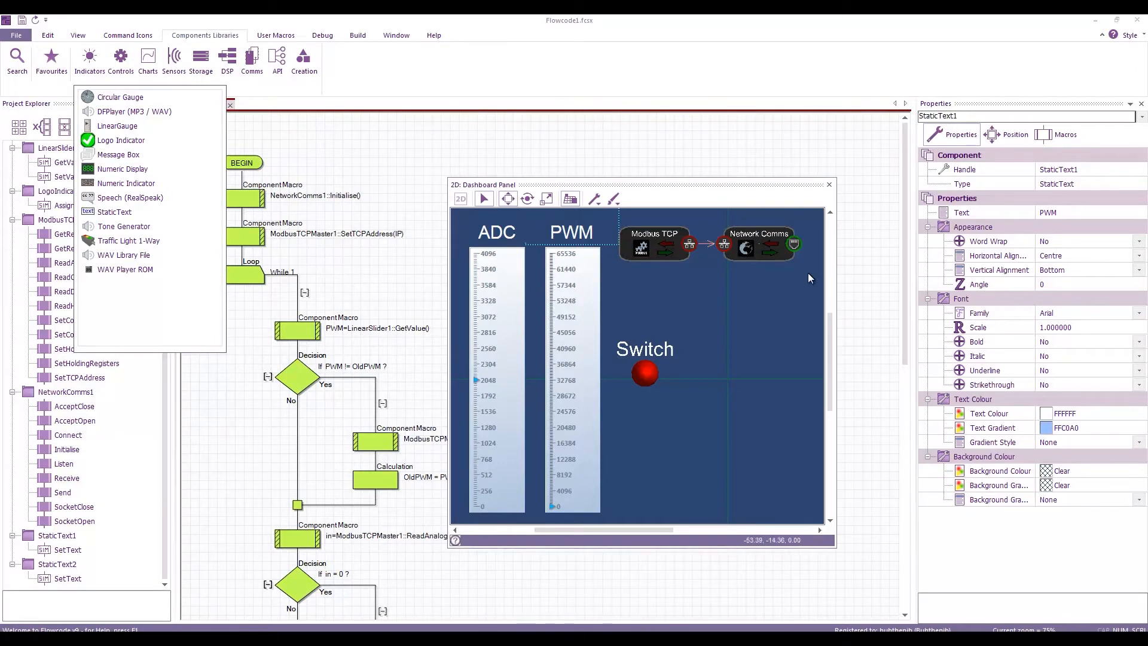
mouse_move(809, 278)
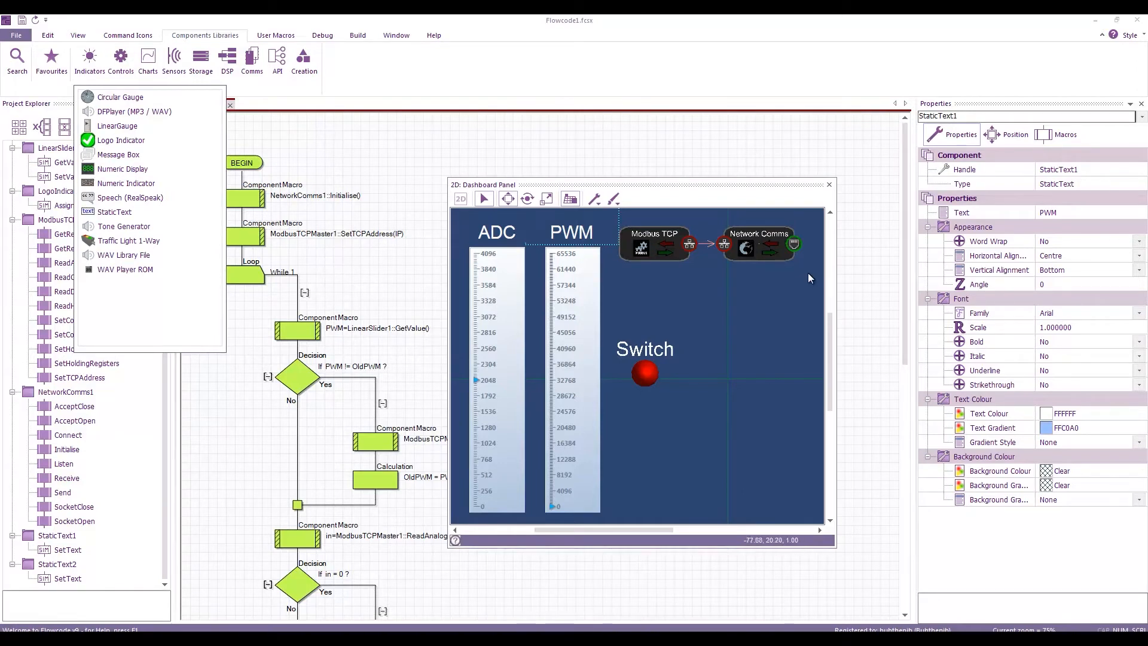
mouse_move(809, 278)
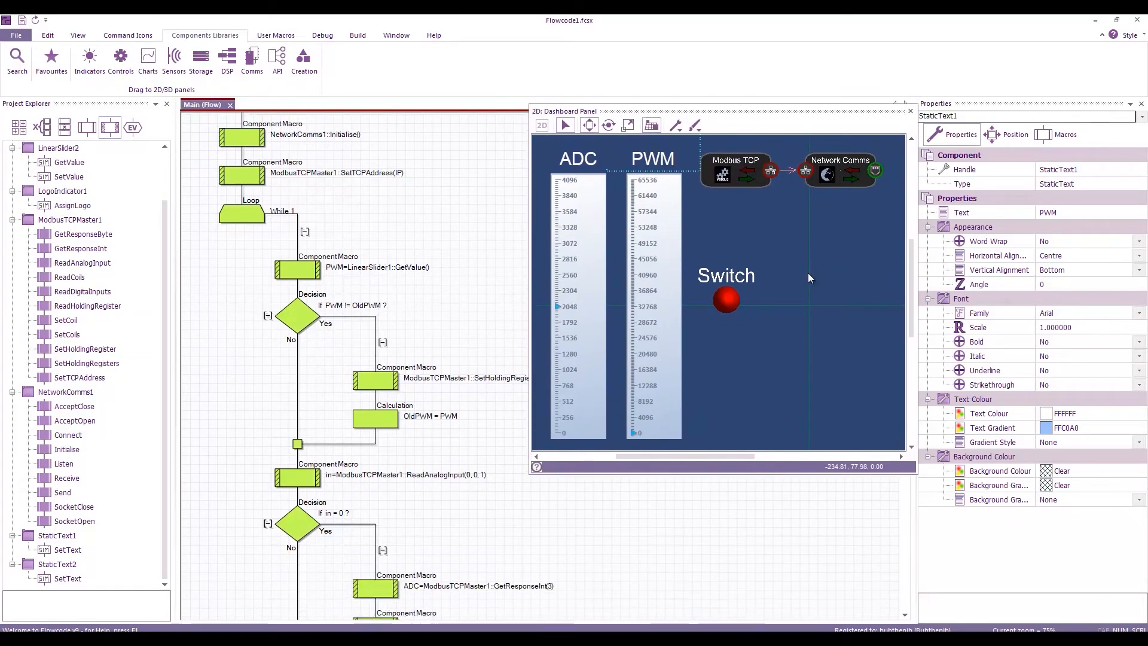
Move the dashboard panel over Properties and scroll the flowchart to ReadAnalogInput.
click(297, 269)
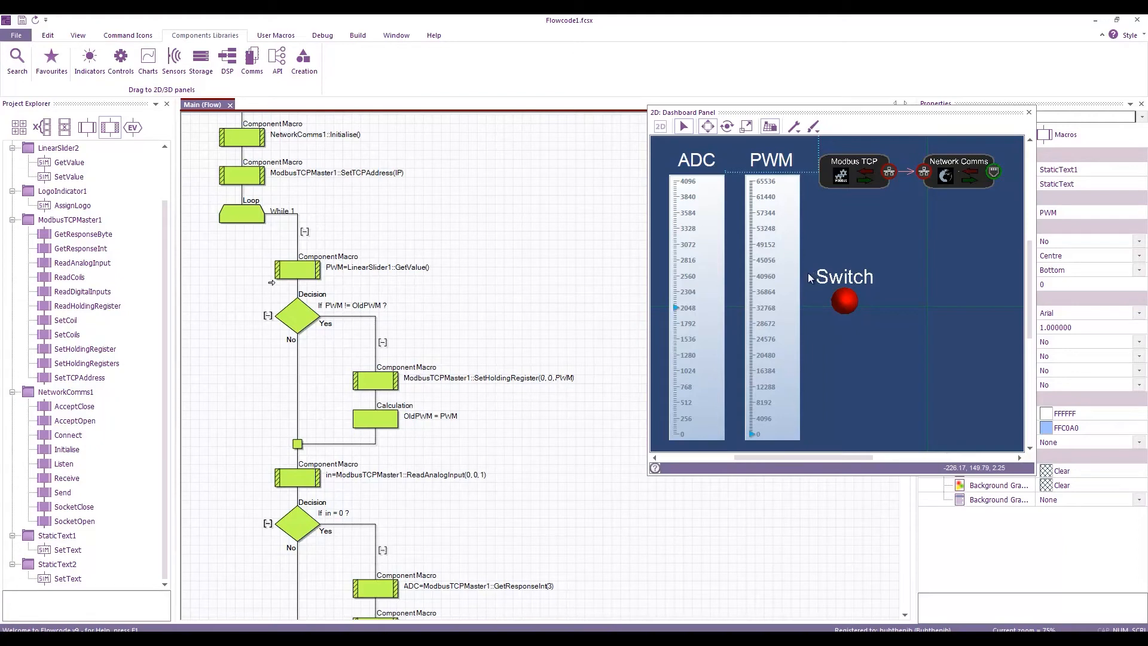
scroll(down, 3)
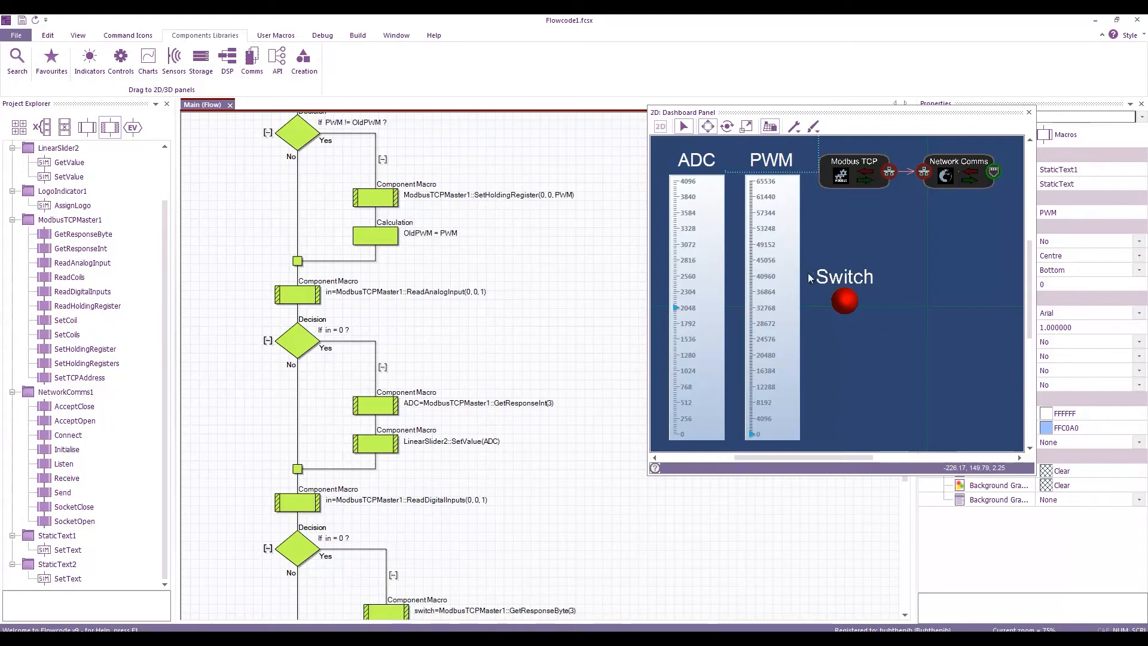
double_click(296, 295)
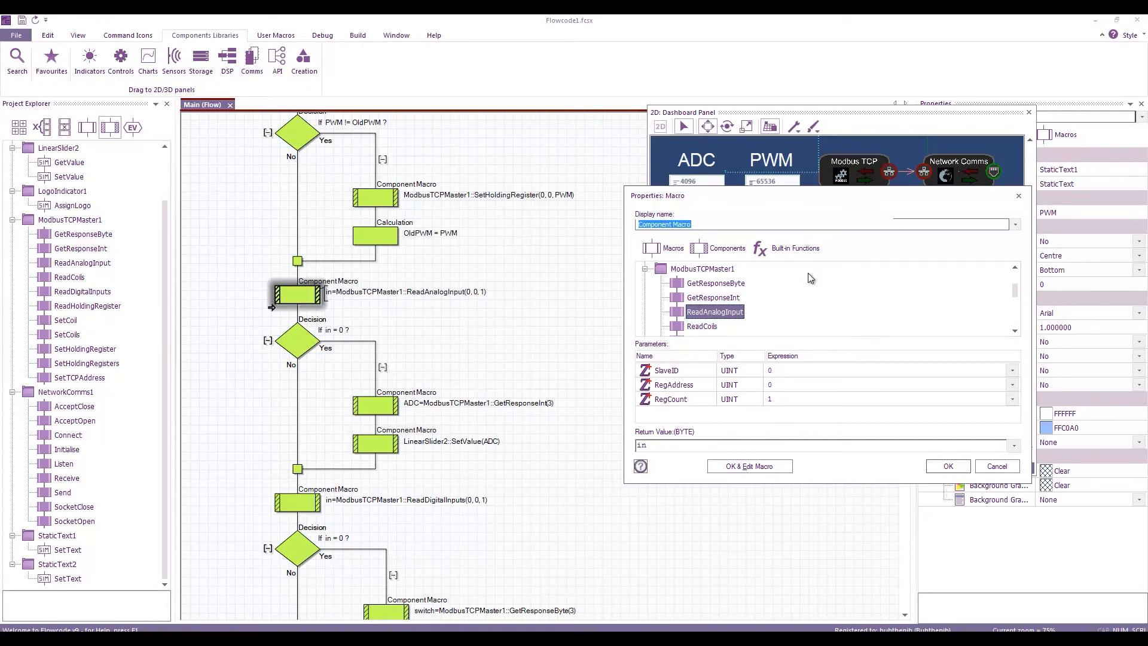
click(946, 466)
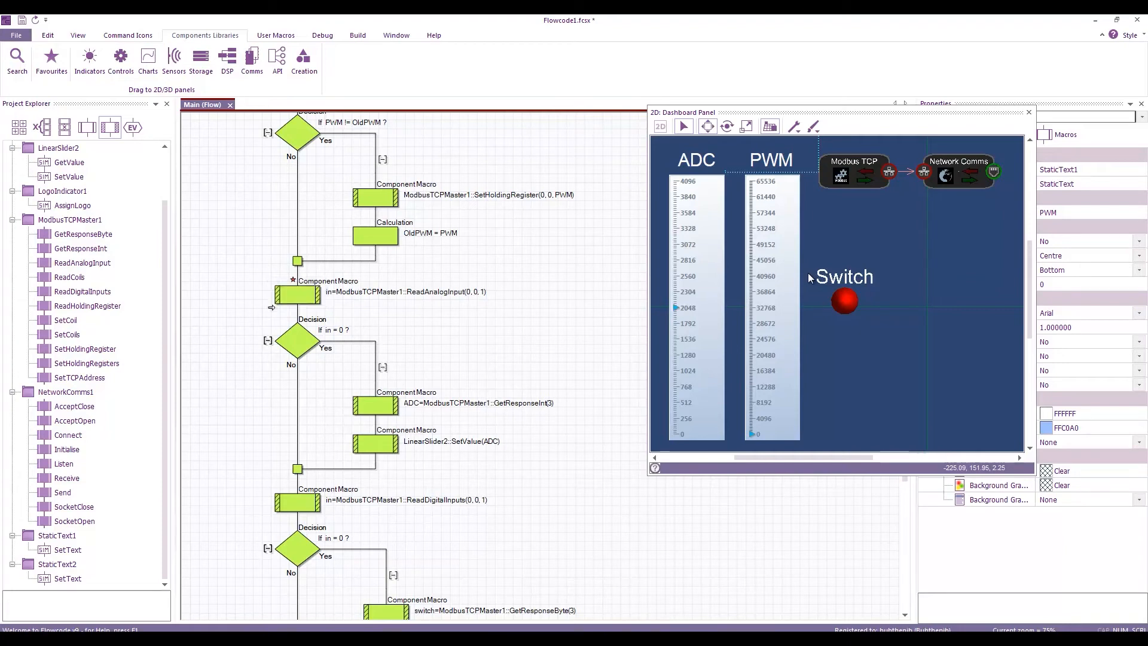
click(375, 404)
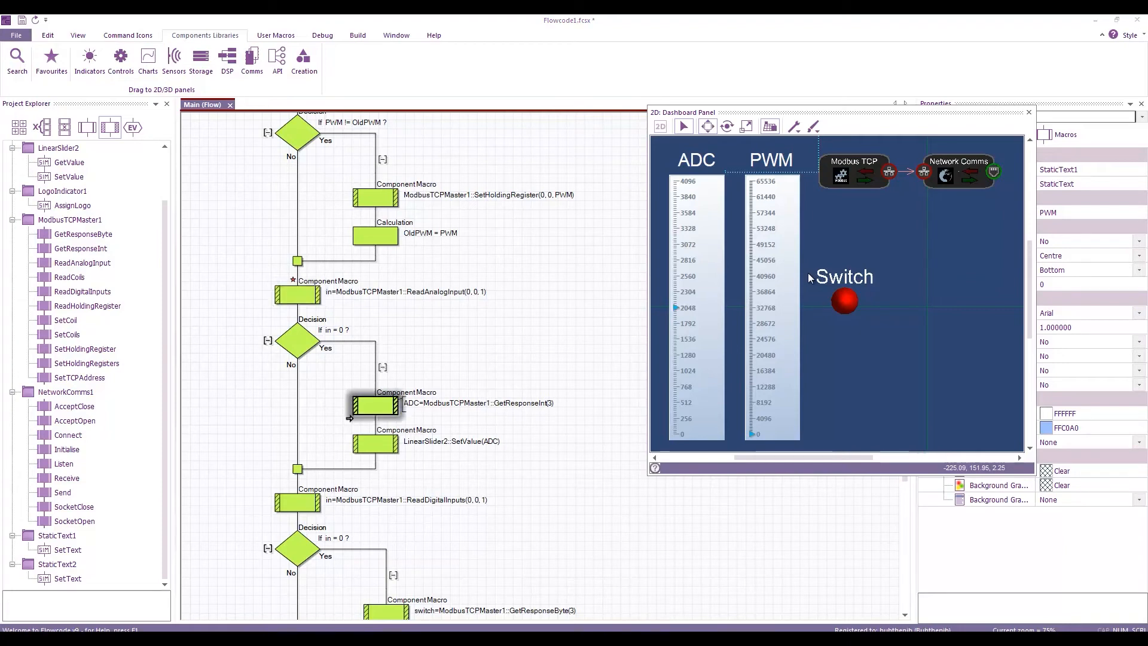
double_click(375, 405)
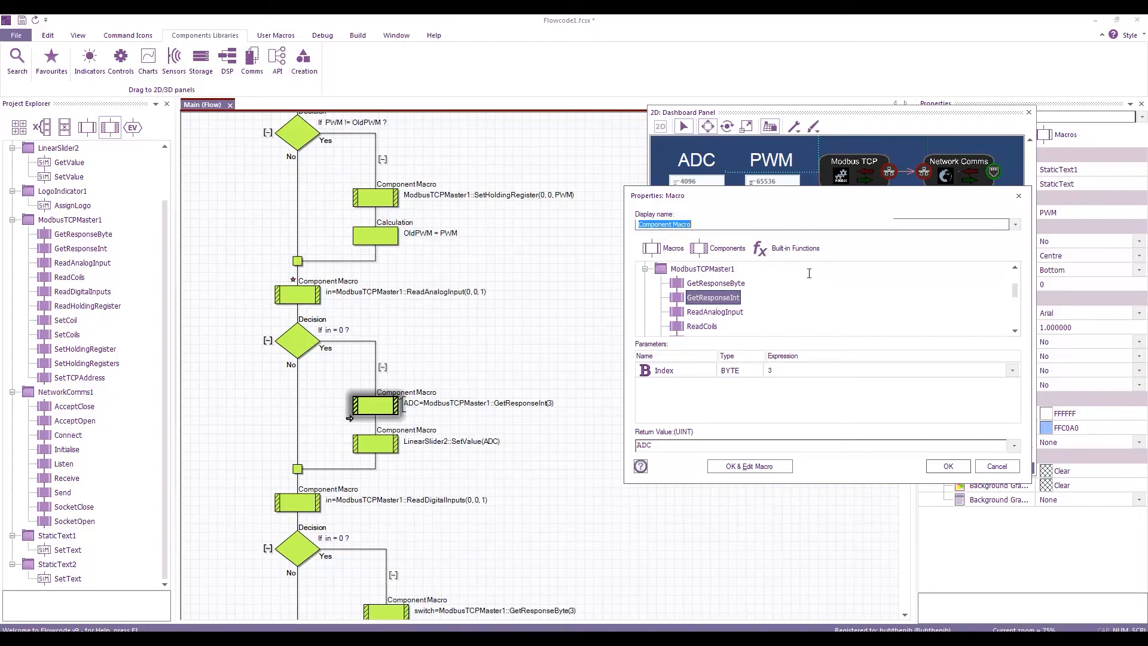
mouse_move(809, 276)
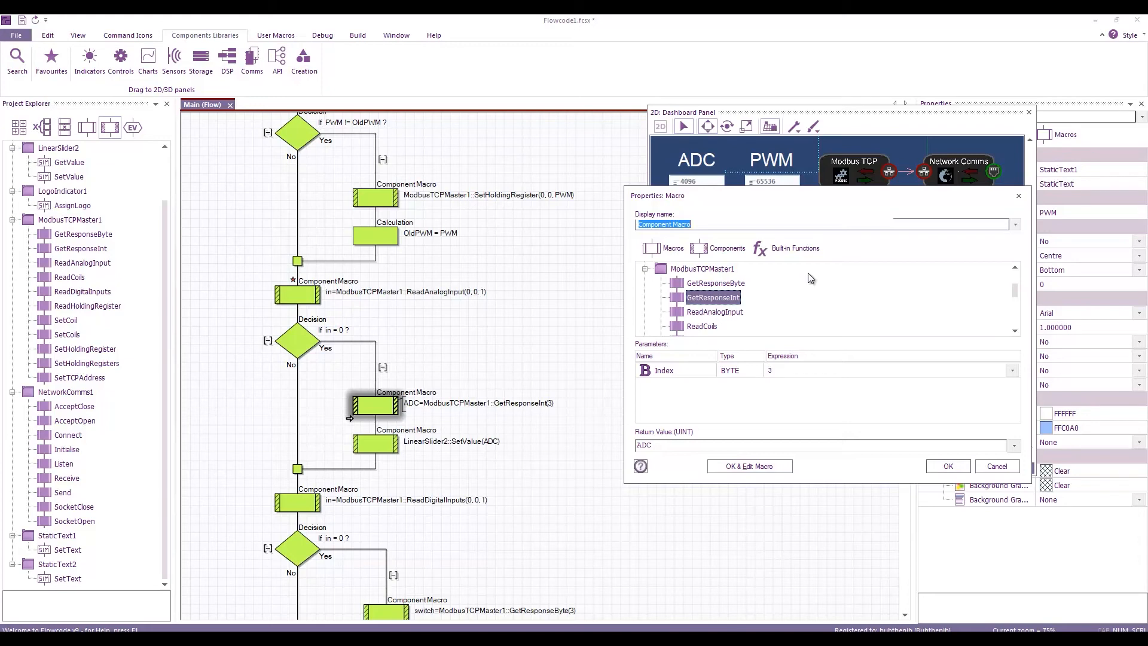
click(947, 466)
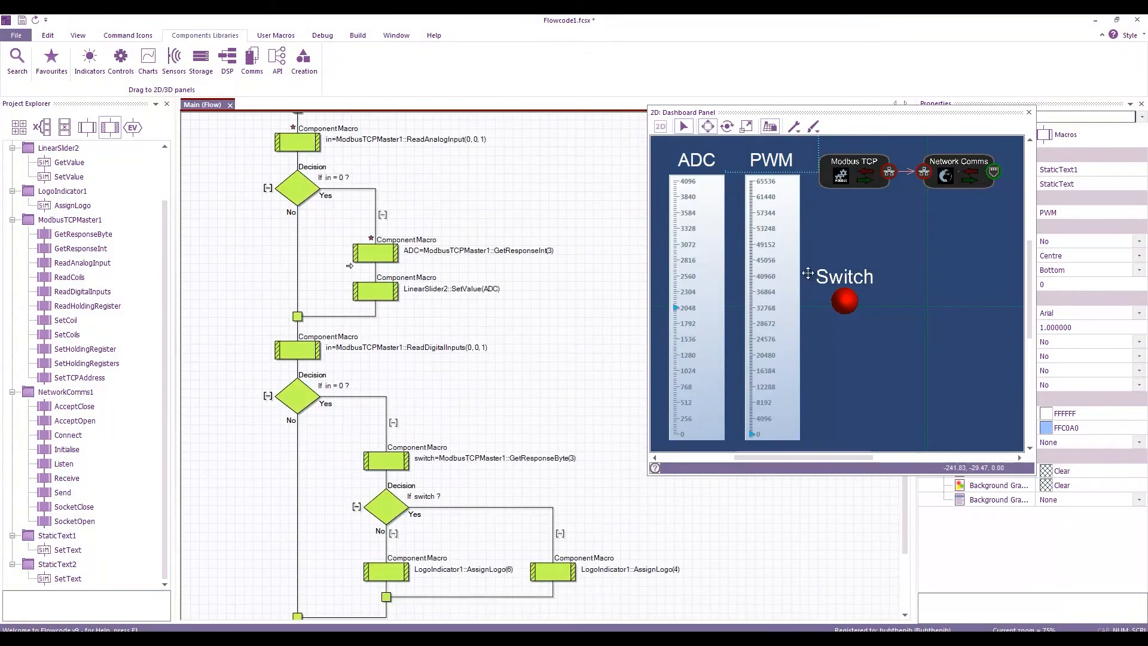
scroll(down, 3)
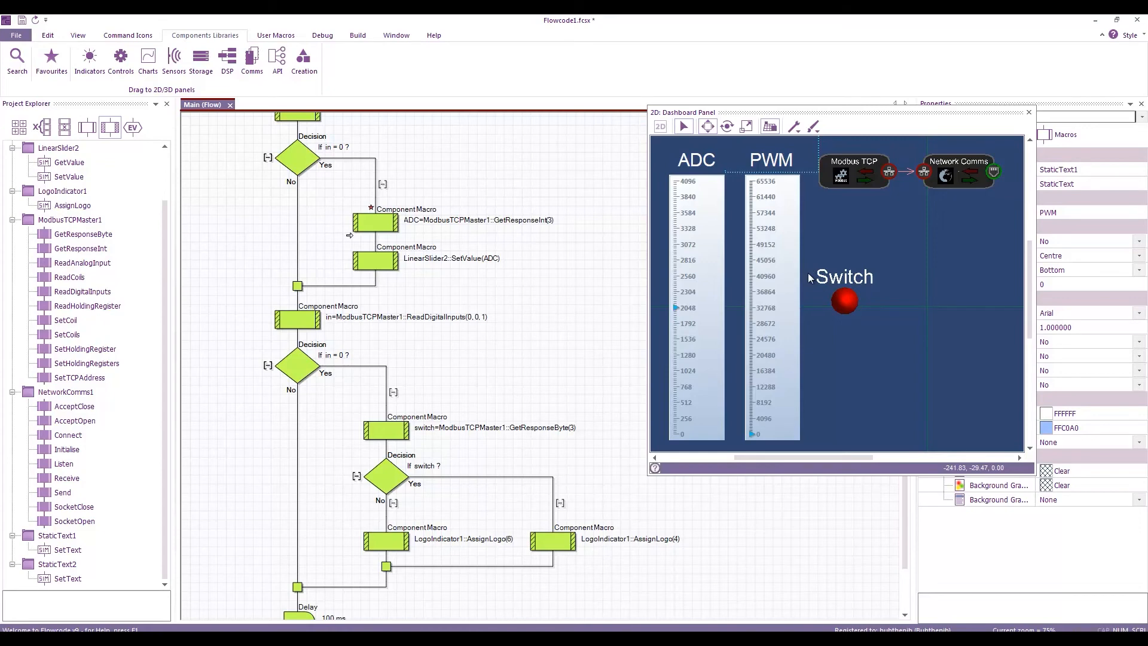
scroll(down, 3)
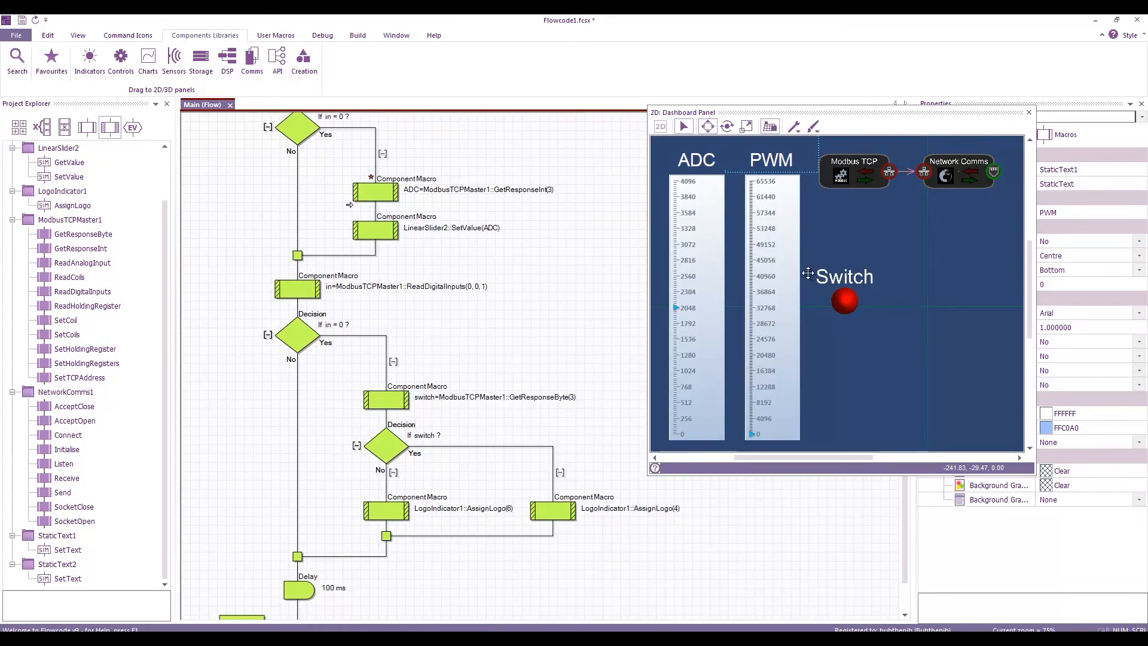
mouse_move(808, 274)
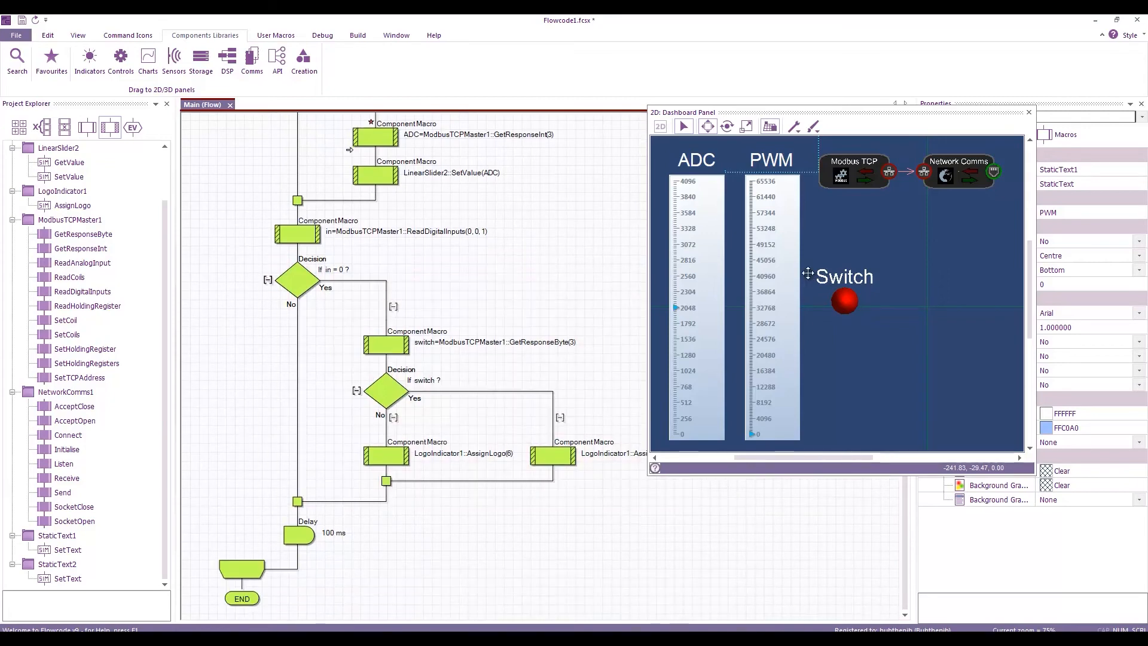
scroll(down, 3)
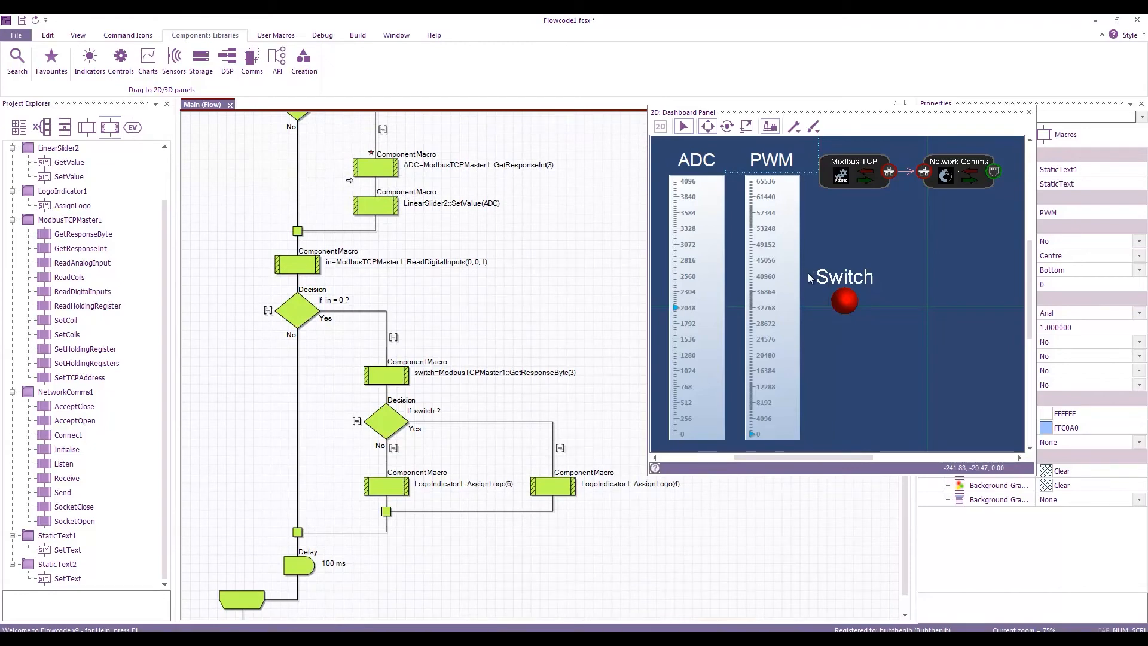
double_click(385, 375)
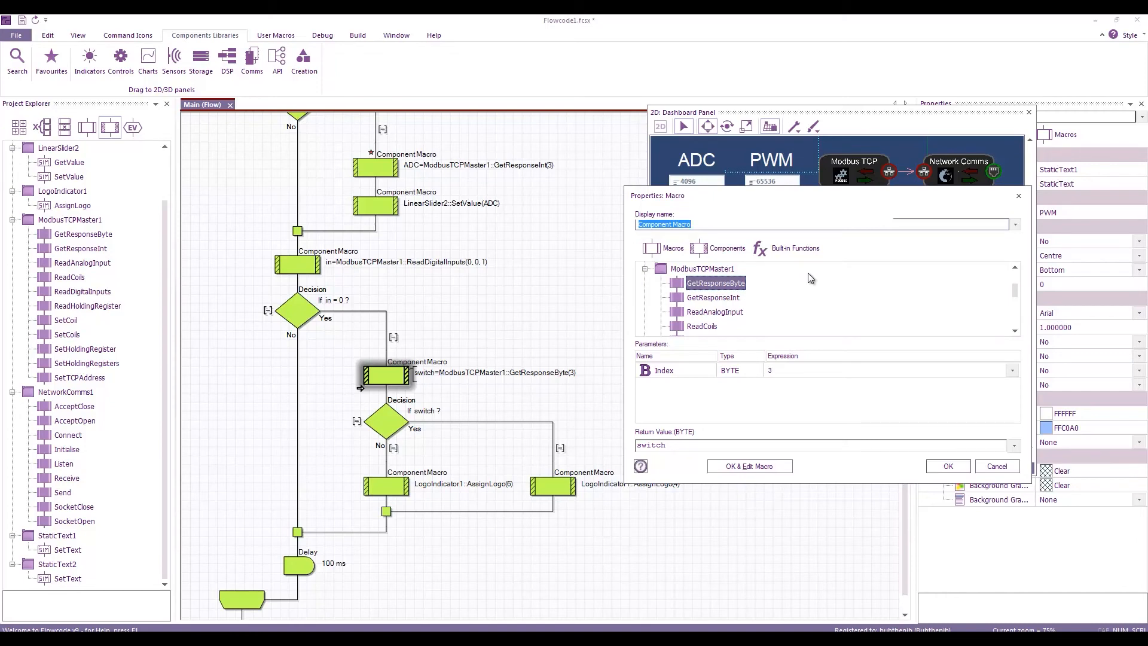
mouse_move(809, 274)
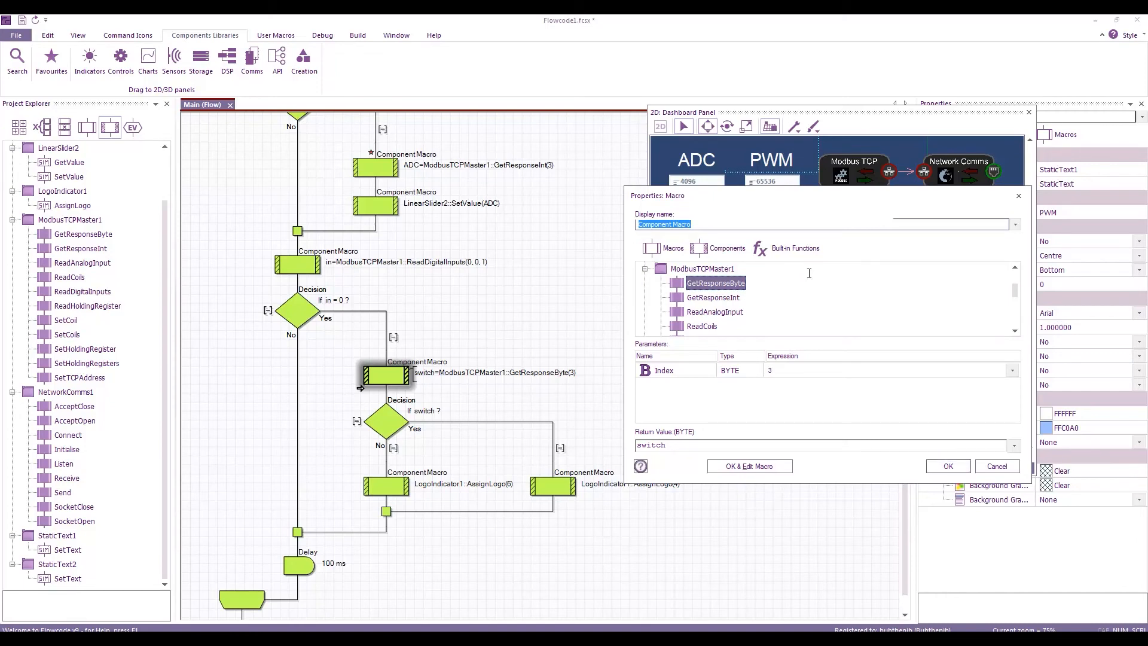
click(946, 466)
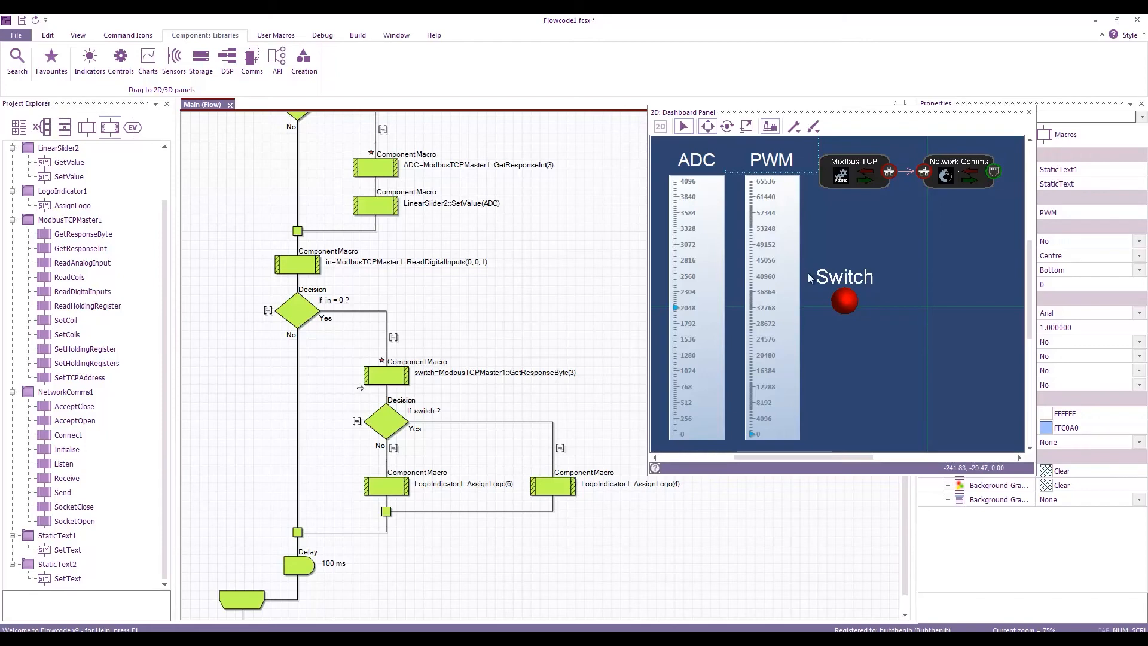
Show the Modbus Data console, then switch to the Debug tab.
double_click(386, 483)
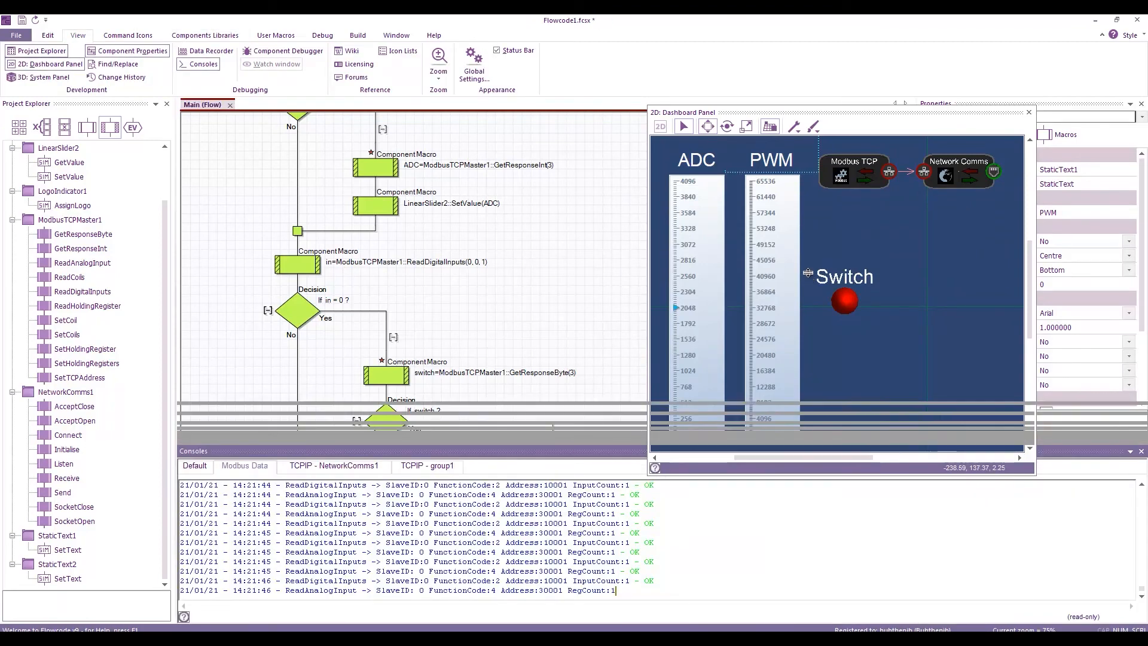
click(321, 36)
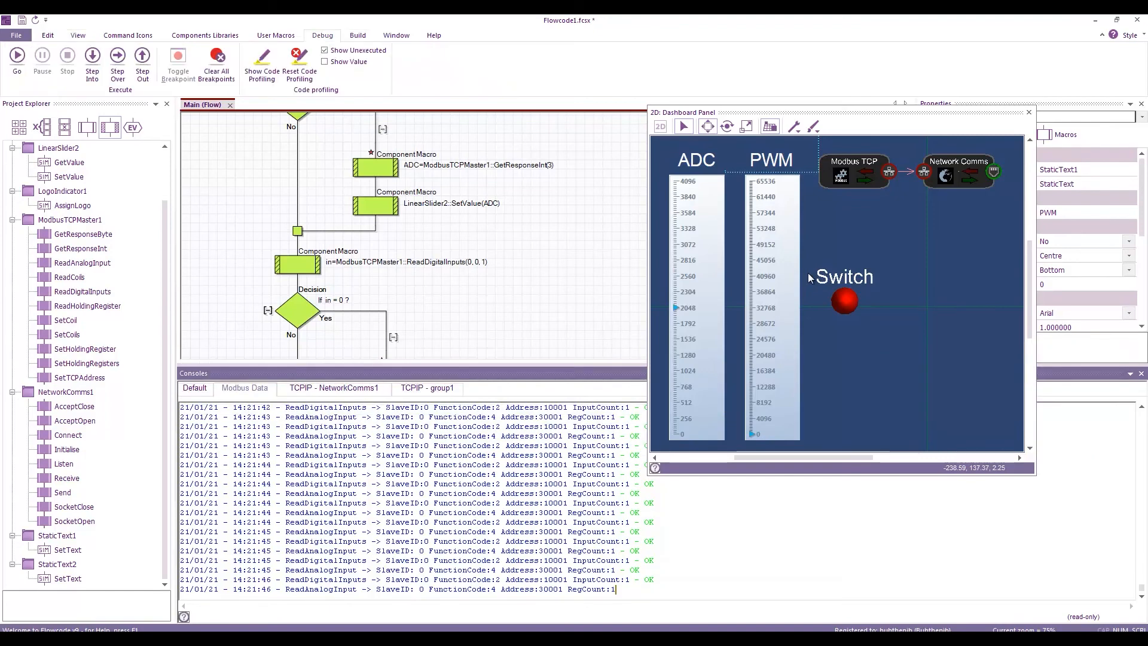